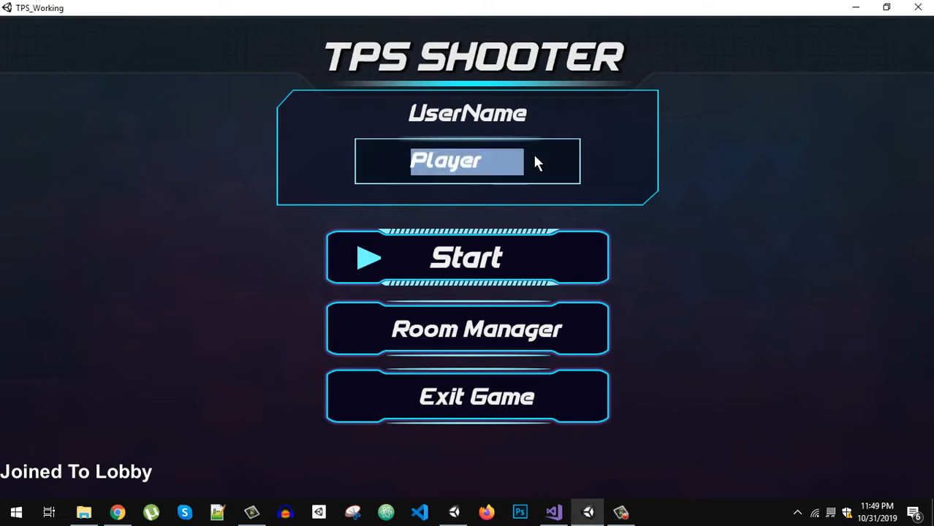
- Enter the username FASTSOLUTIO and start the game to reach the lobby
type("F")
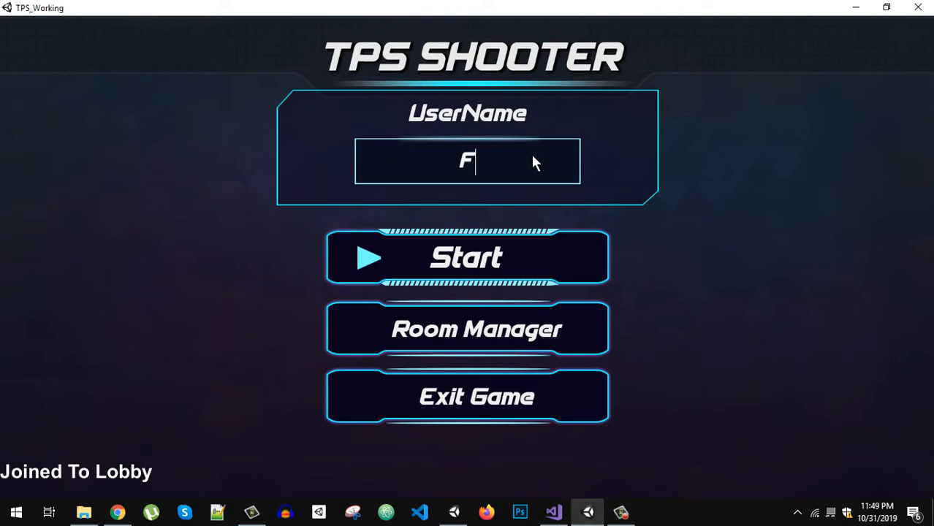
type("ASTSOLUTION")
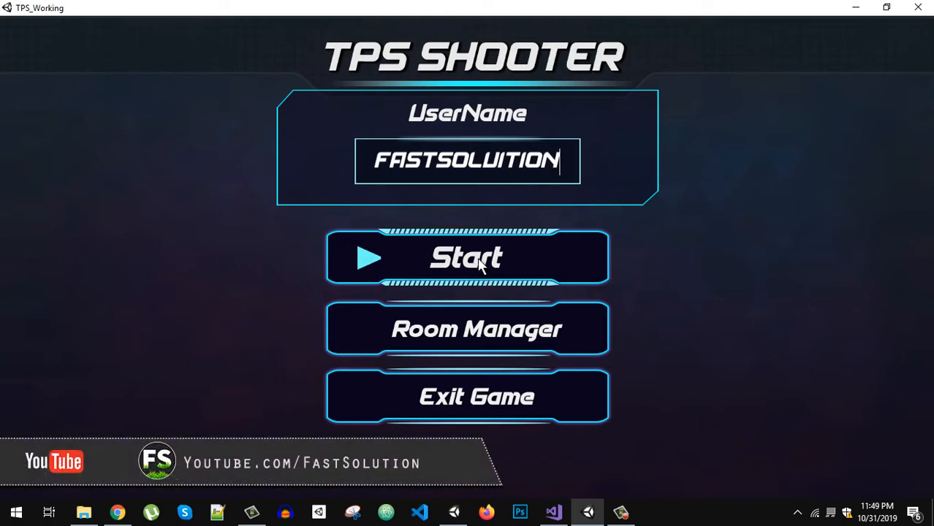
left_click(467, 257)
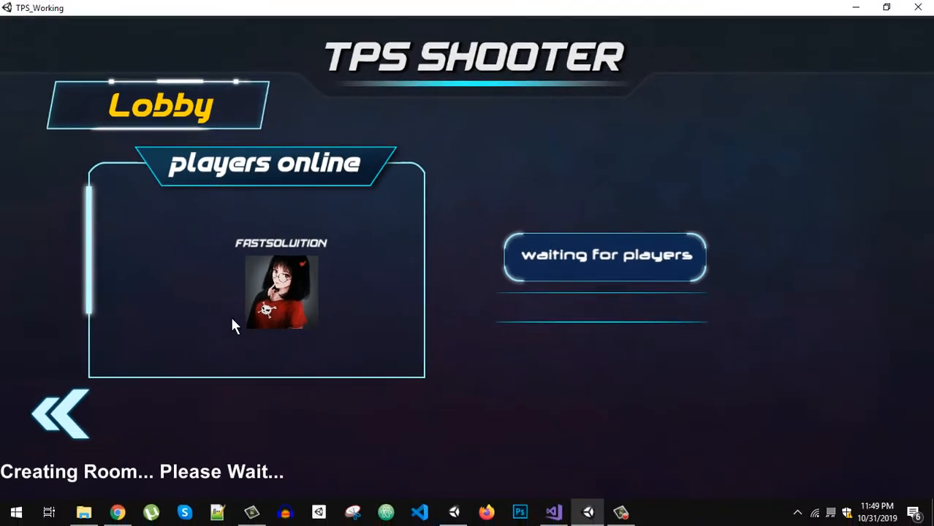
mouse_move(140, 287)
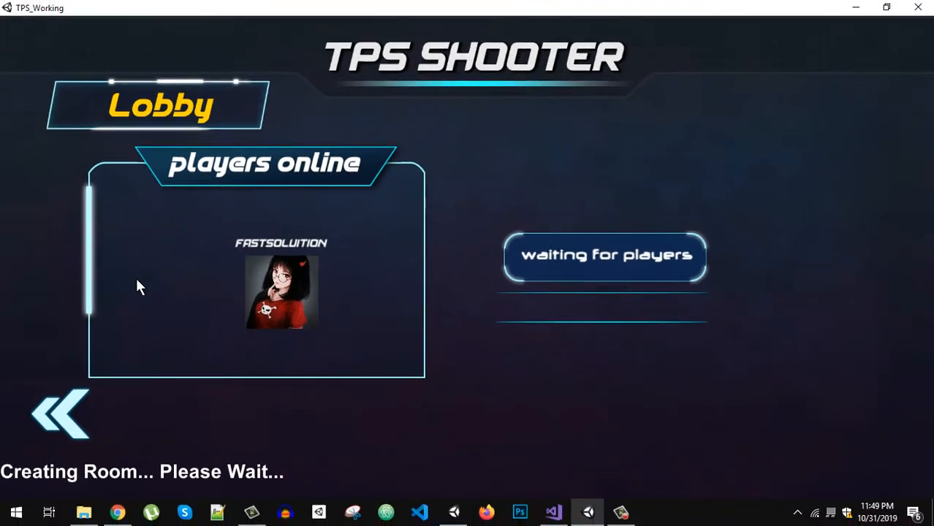
mouse_move(309, 285)
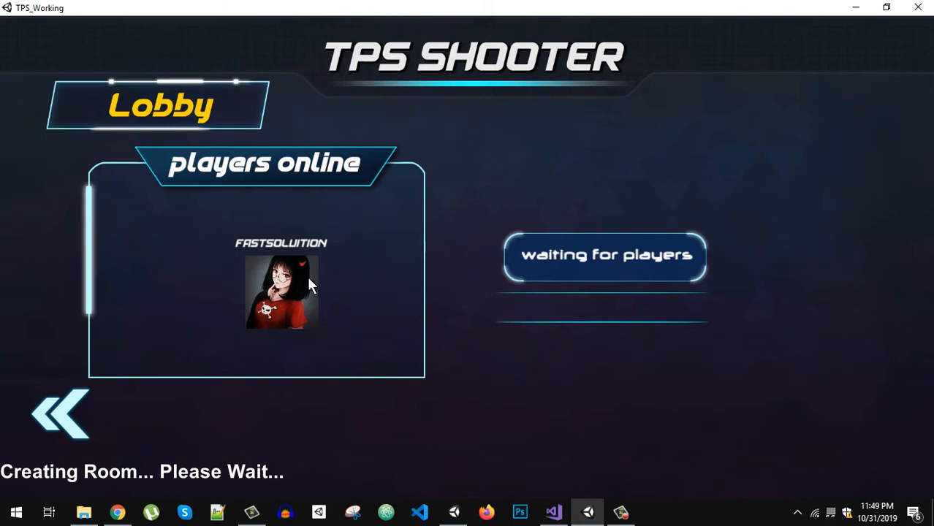
mouse_move(539, 264)
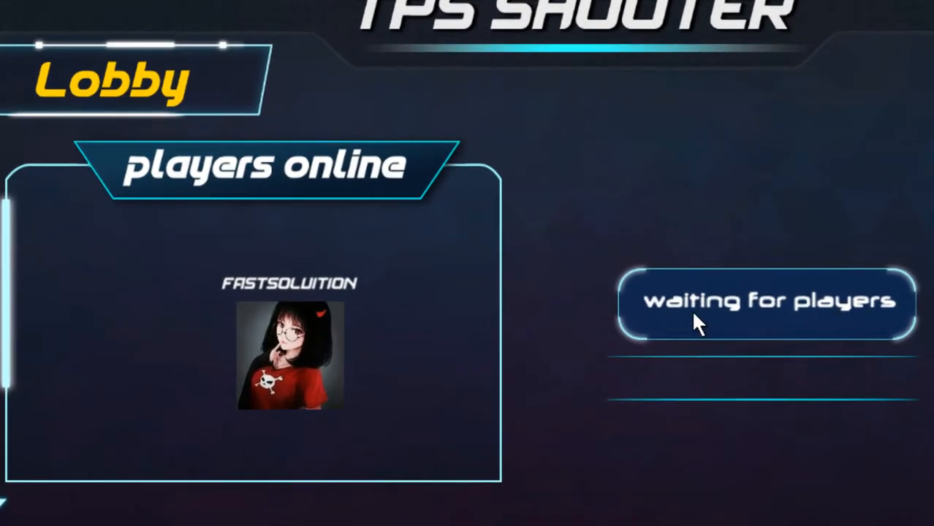
mouse_move(474, 296)
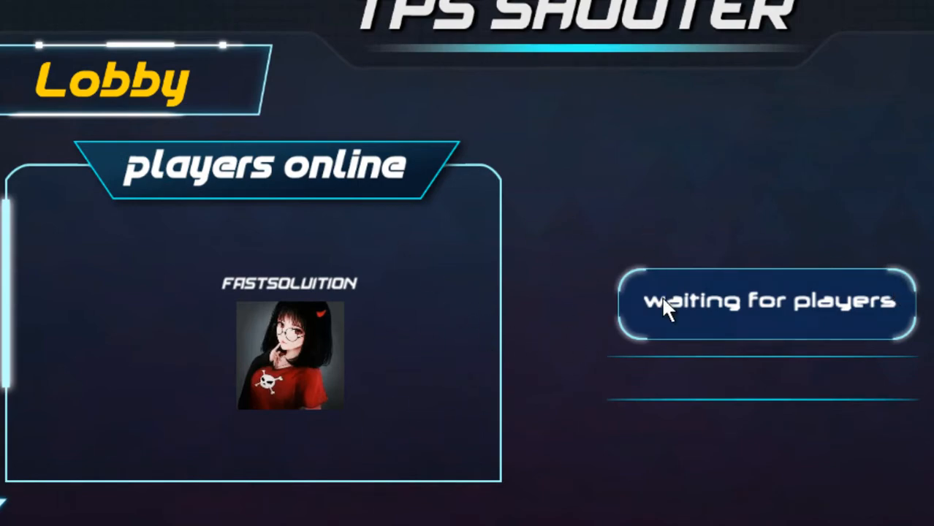
- Start the match on Team 1 and walk the robot up beside the red car
left_click(764, 300)
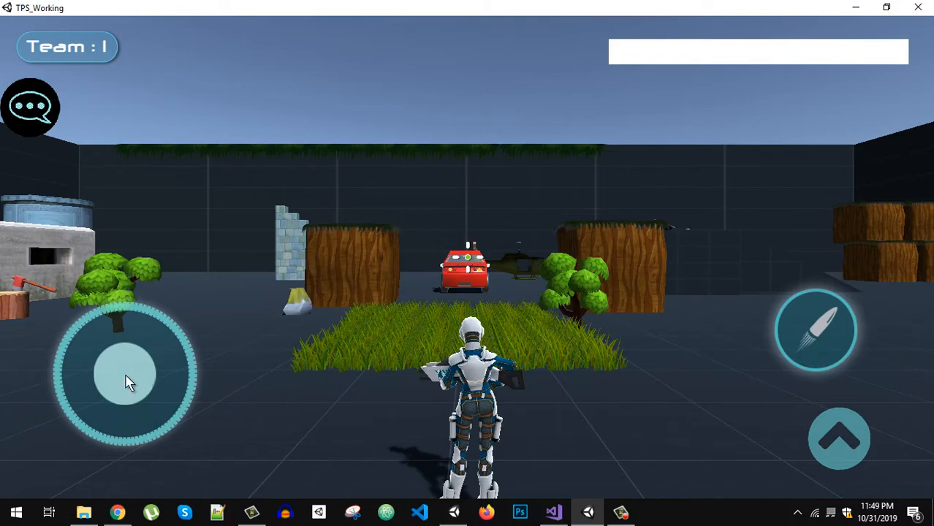
left_click_drag(124, 373, 208, 351)
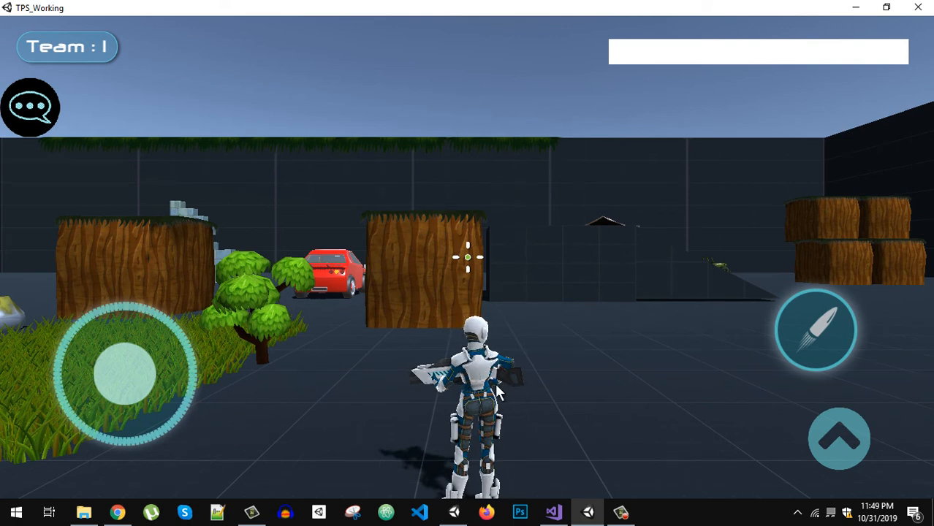
mouse_move(106, 369)
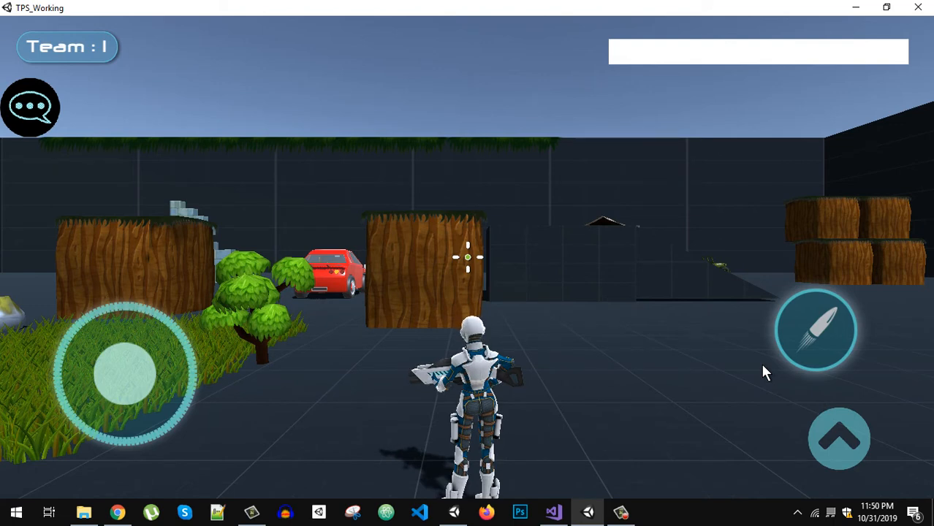
left_click(30, 107)
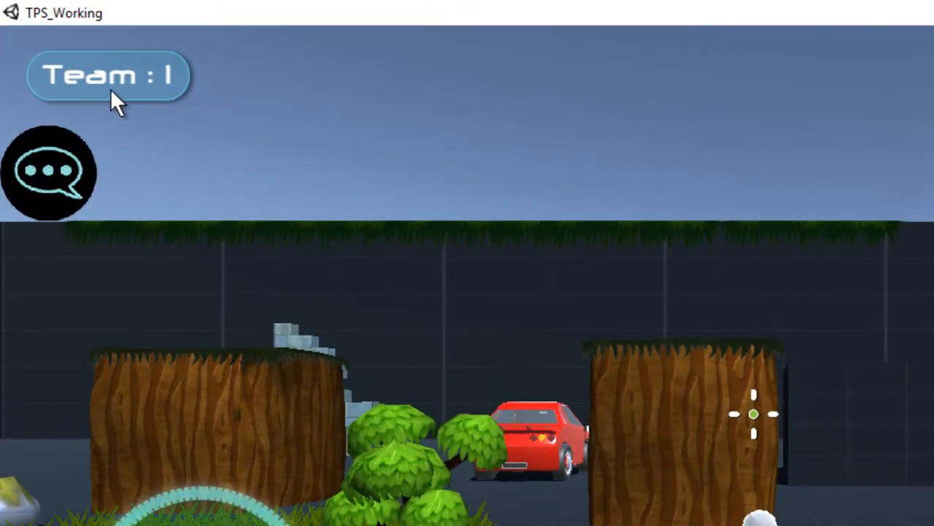
mouse_move(179, 84)
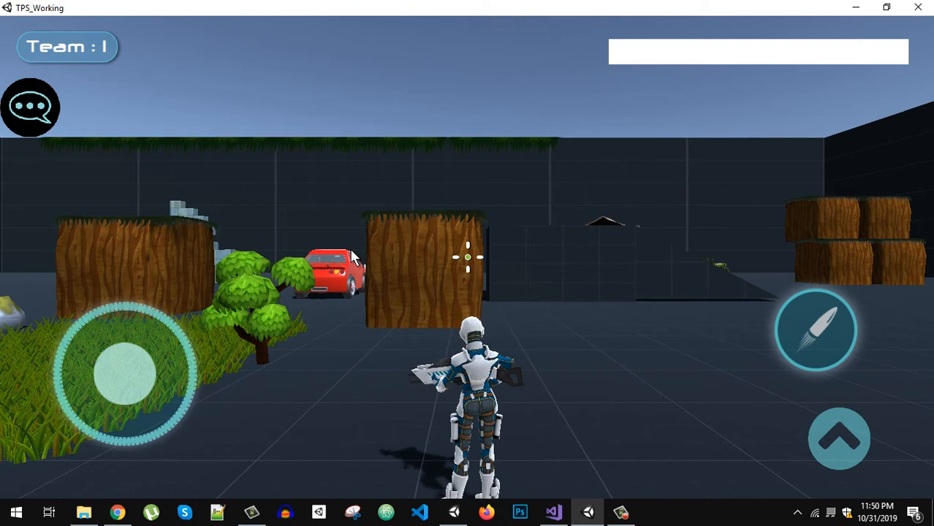
left_click_drag(124, 373, 208, 369)
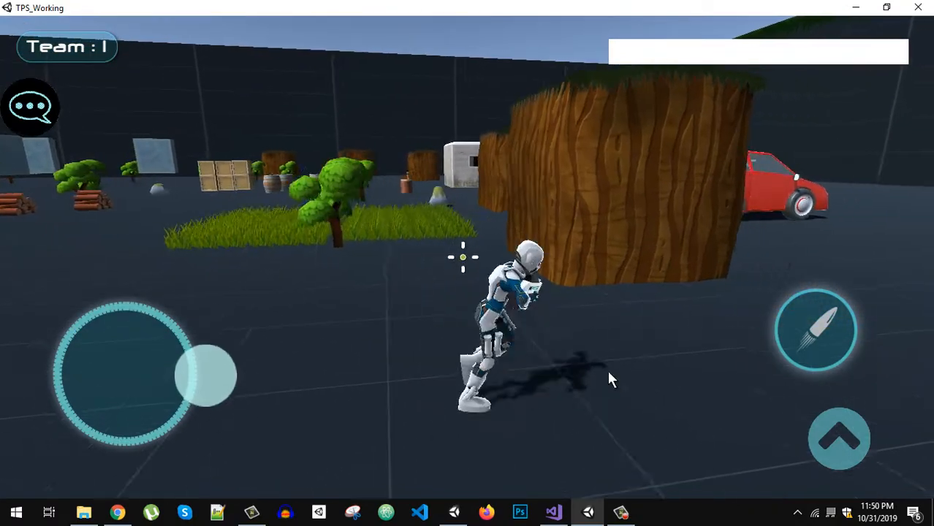
left_click_drag(208, 375, 87, 303)
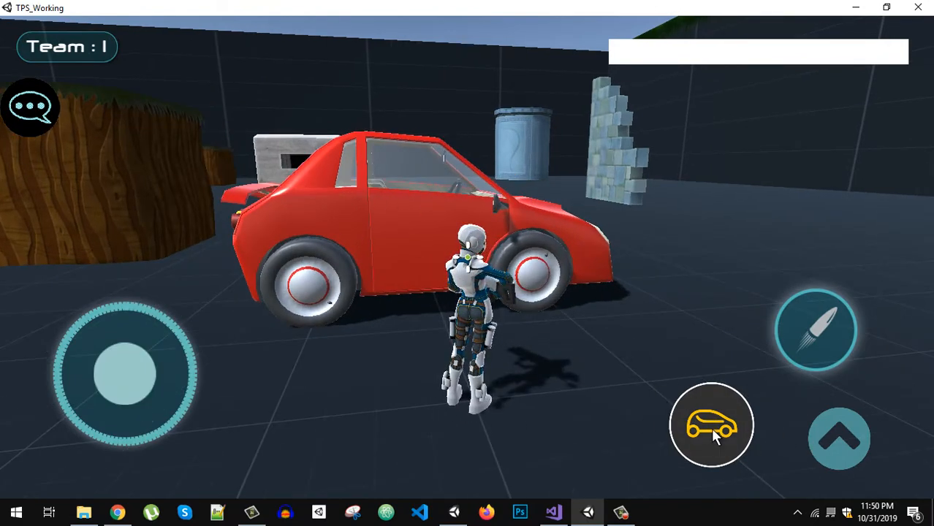
- Enter the red car, drive it forward across the arena, then exit on foot
left_click(710, 425)
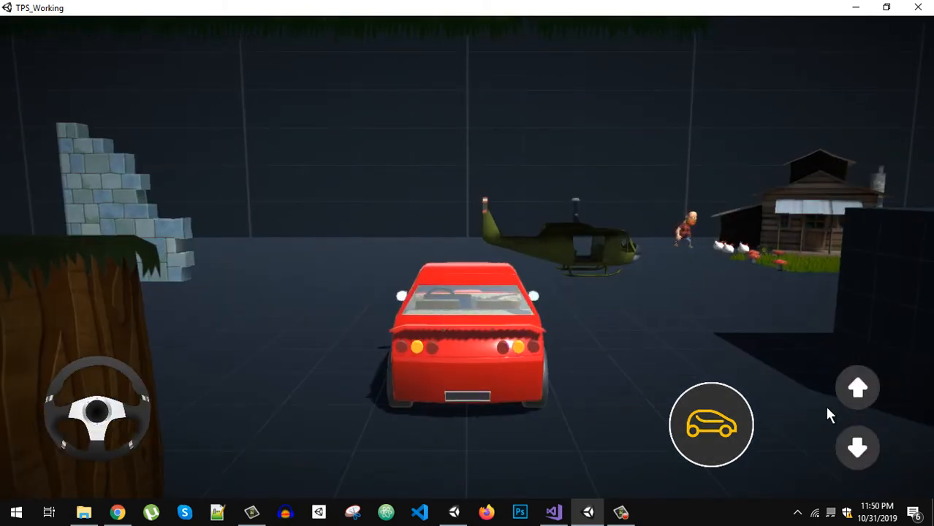
left_click(857, 387)
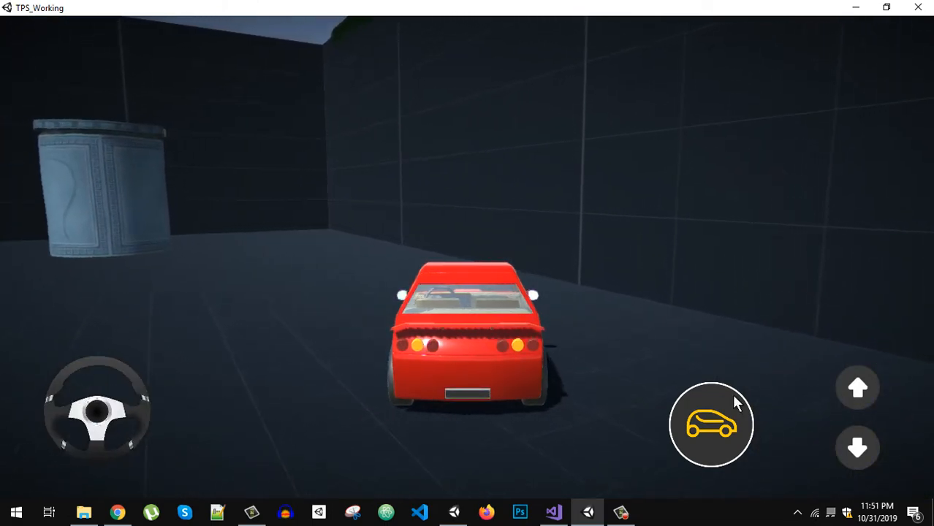
left_click(857, 387)
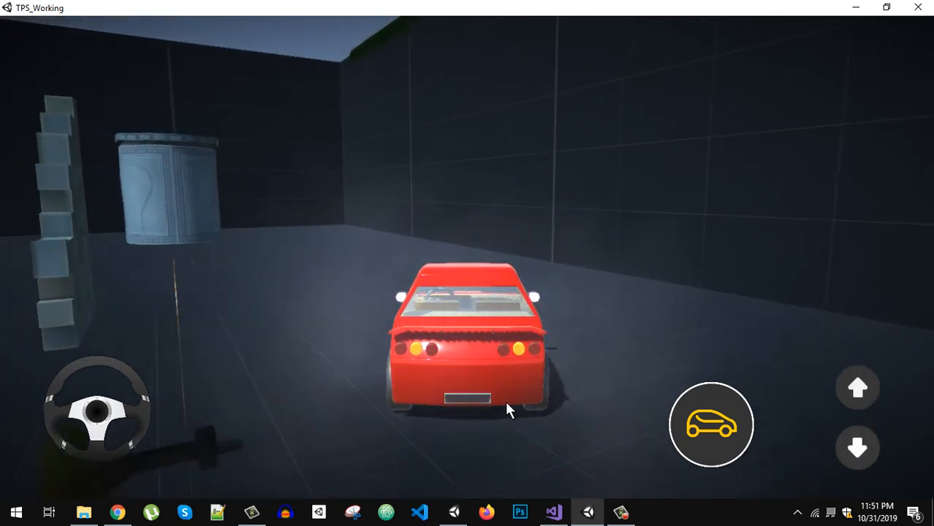
left_click(711, 424)
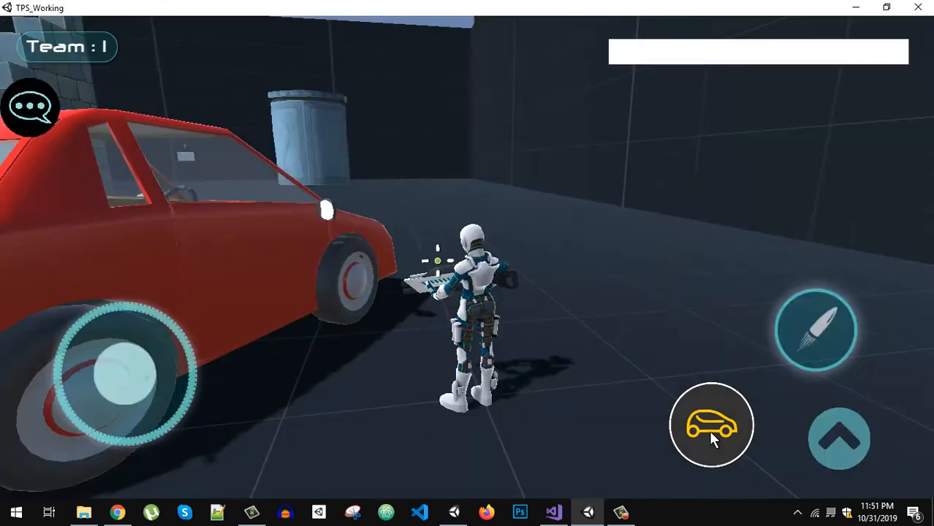
- Walk the soldier away from the car and across the arena toward the grass
left_click(711, 425)
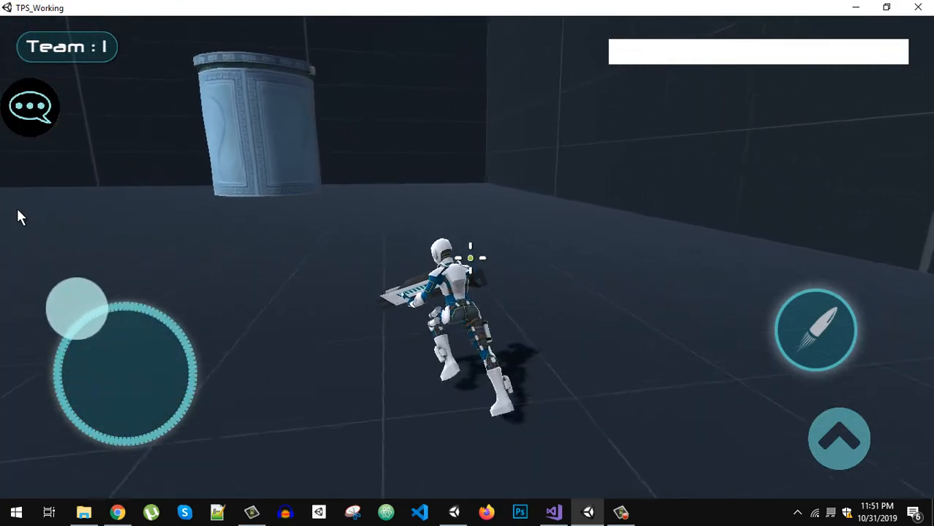
left_click_drag(77, 307, 124, 373)
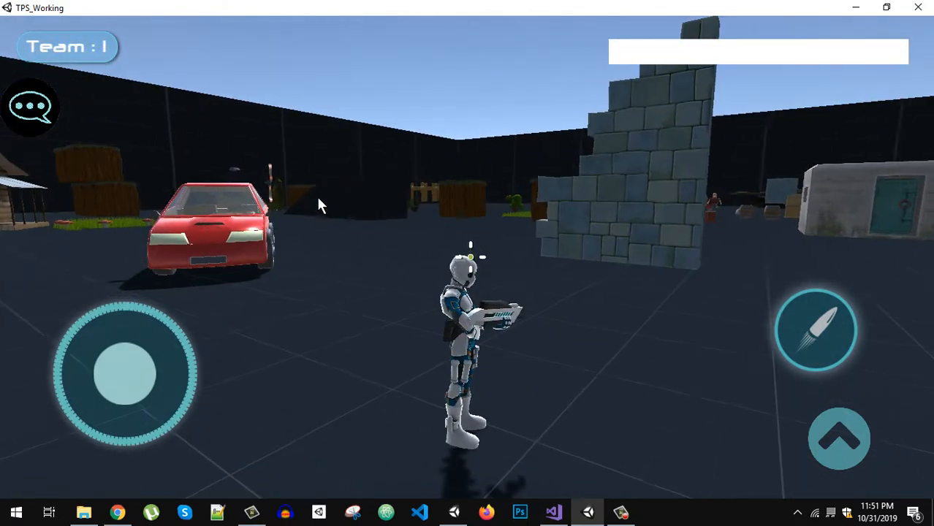
left_click_drag(124, 373, 91, 303)
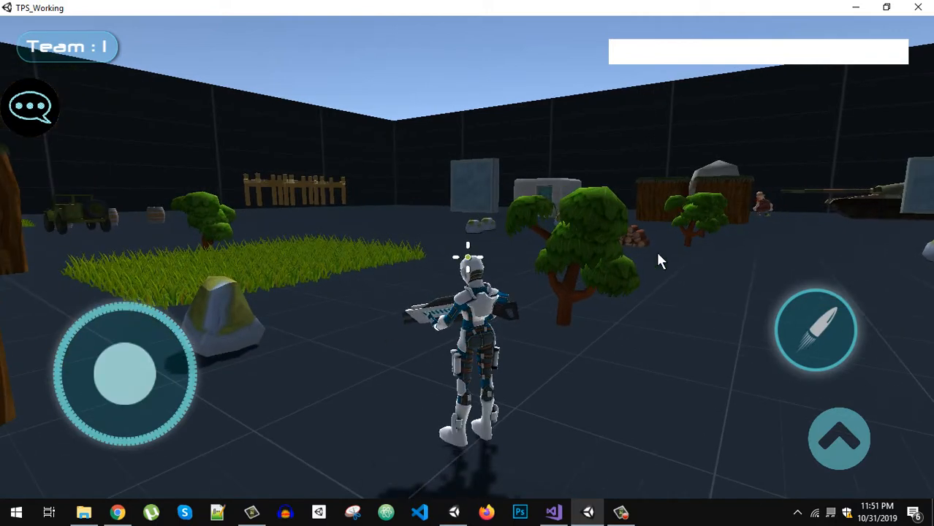
mouse_move(431, 395)
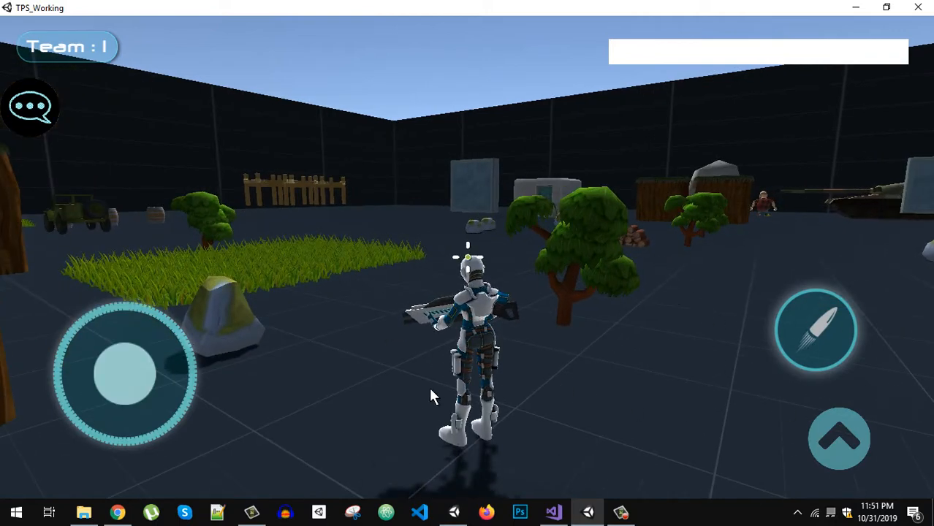
left_click_drag(124, 372, 55, 332)
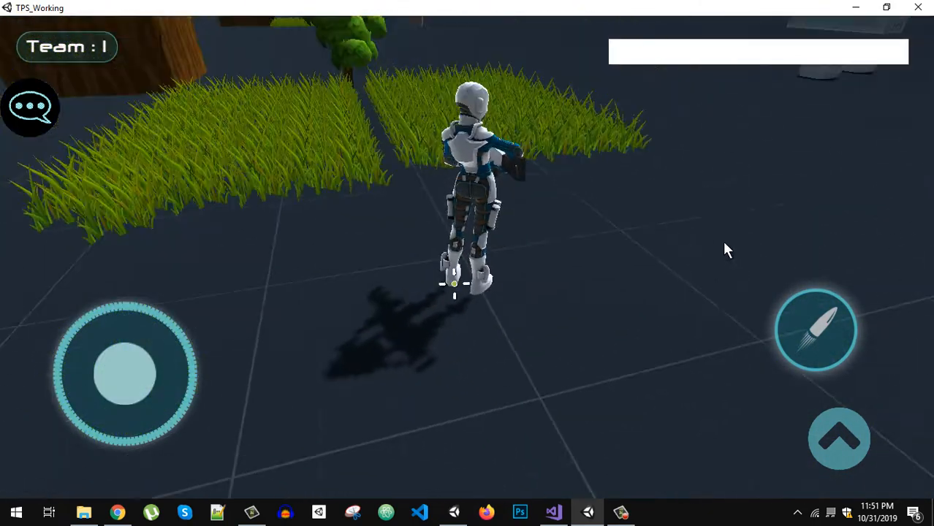
left_click_drag(124, 375, 142, 344)
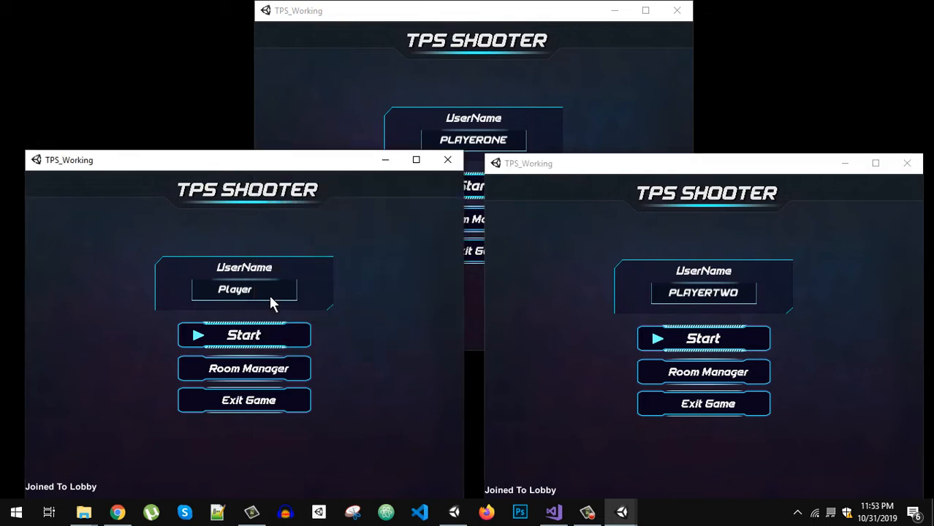
- Start a room as MASTER in one window and join the lobby as PLAYERTWO in another
type("MASTER")
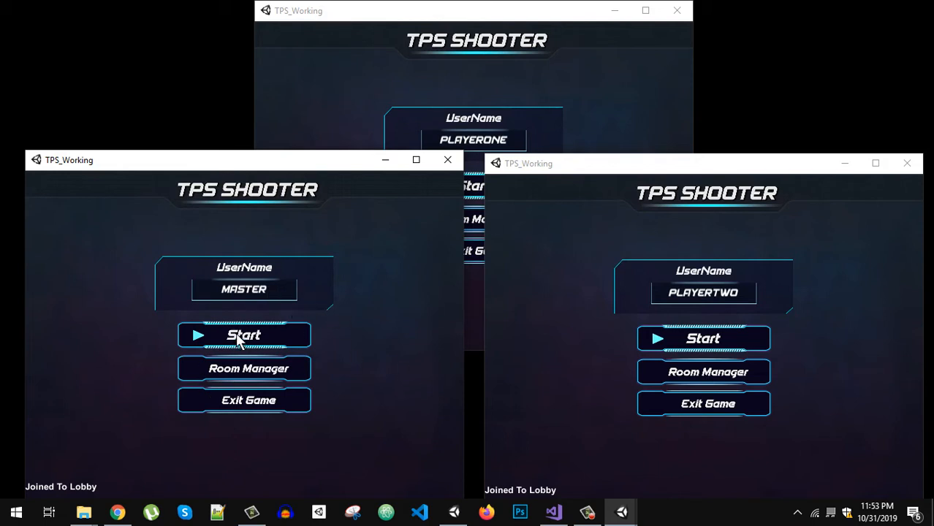
left_click(243, 335)
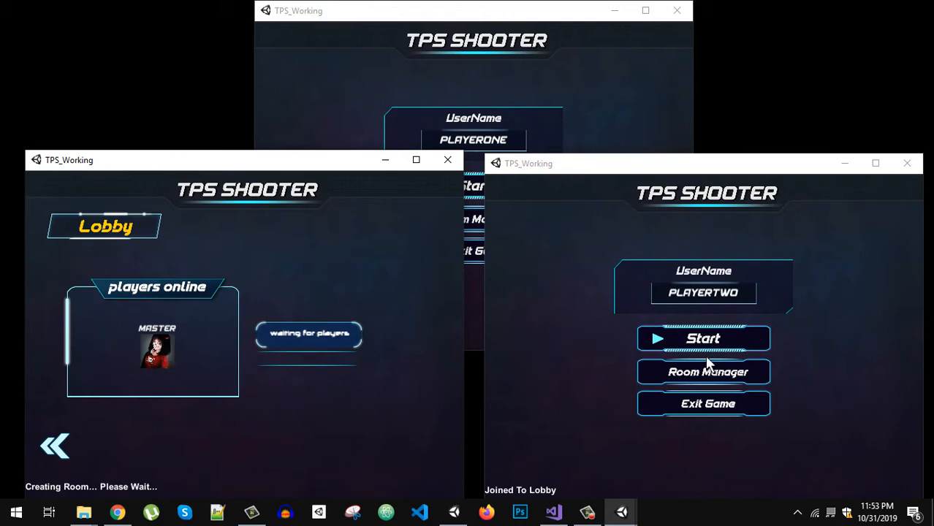
left_click(702, 339)
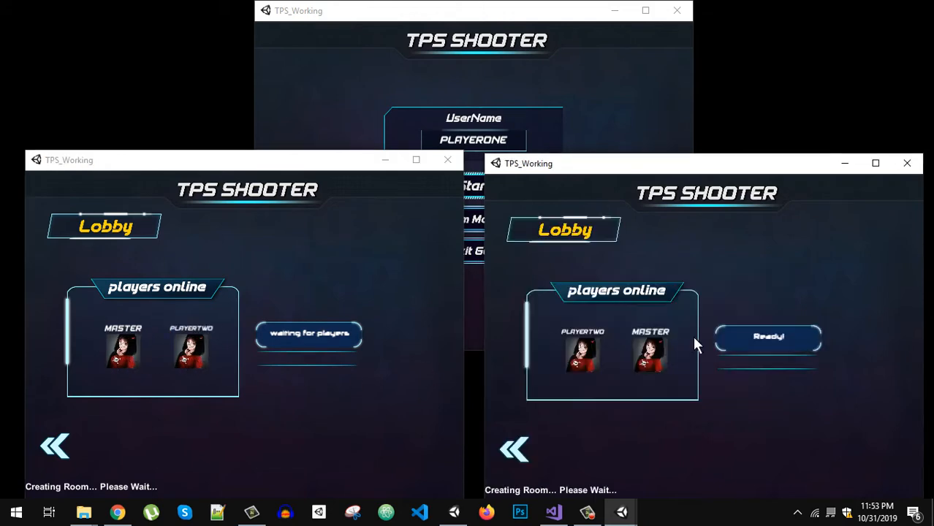
mouse_move(139, 342)
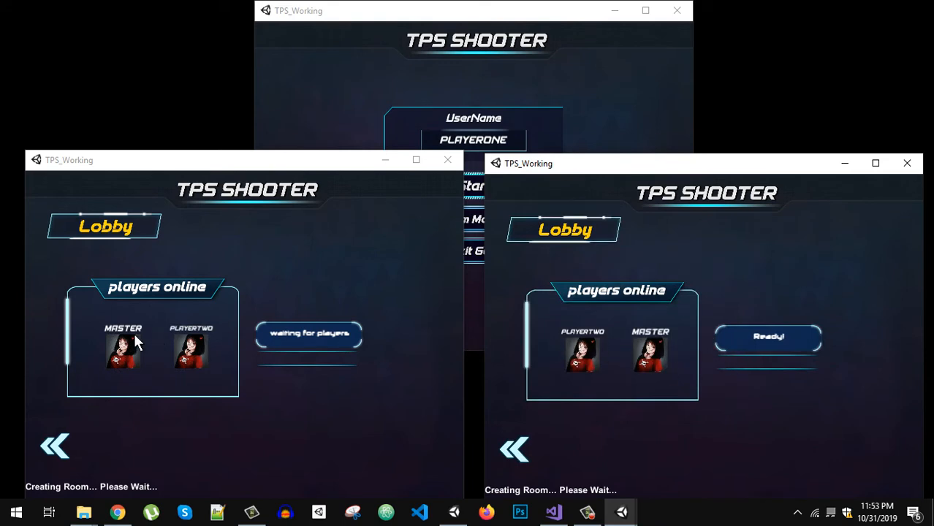
mouse_move(196, 294)
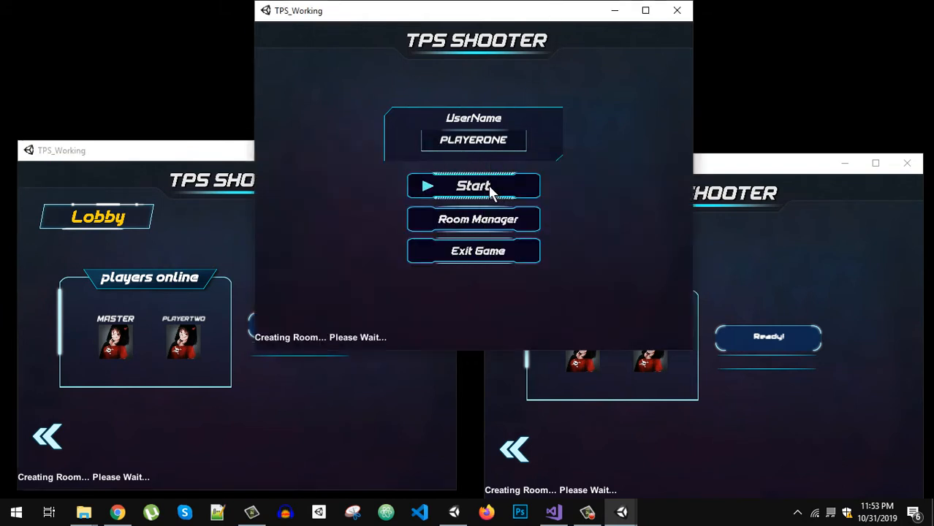
- Join the lobby as PLAYERONE and mark ready, leaving 2 of 4 ready
left_click(472, 186)
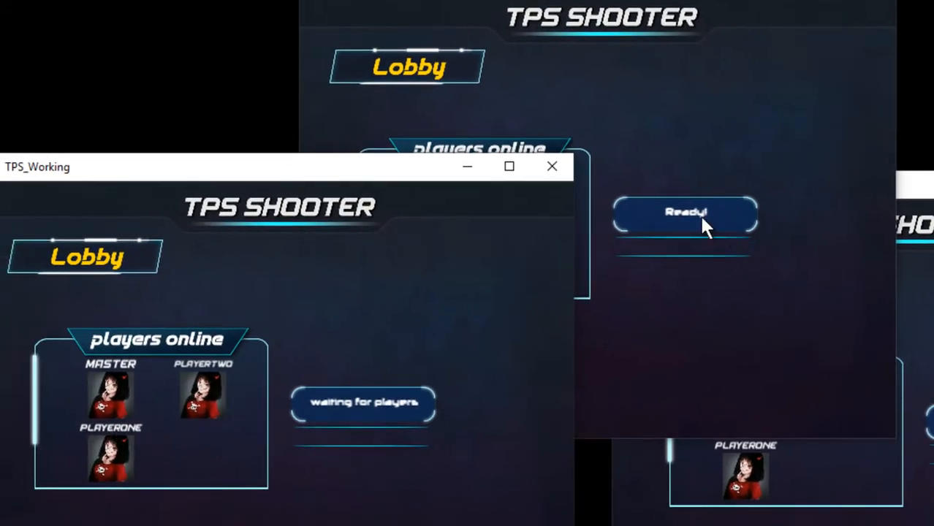
left_click(685, 212)
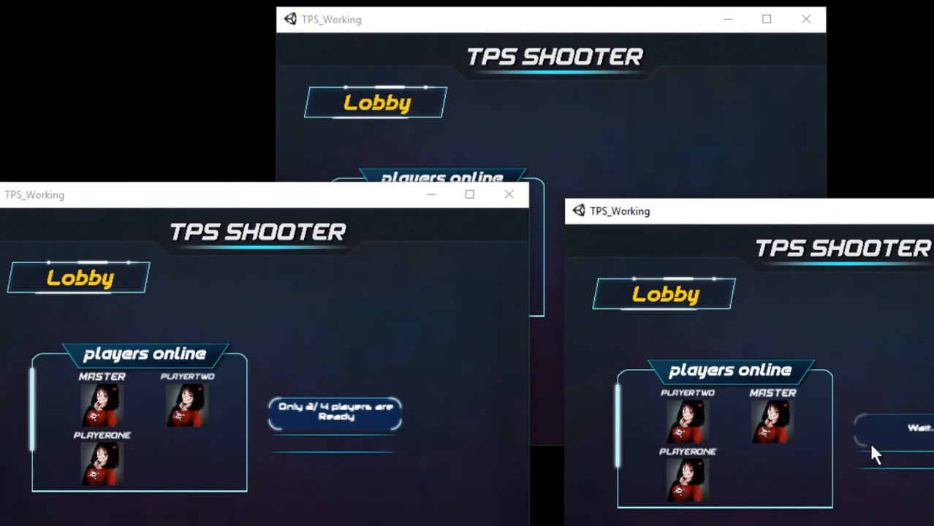
mouse_move(314, 417)
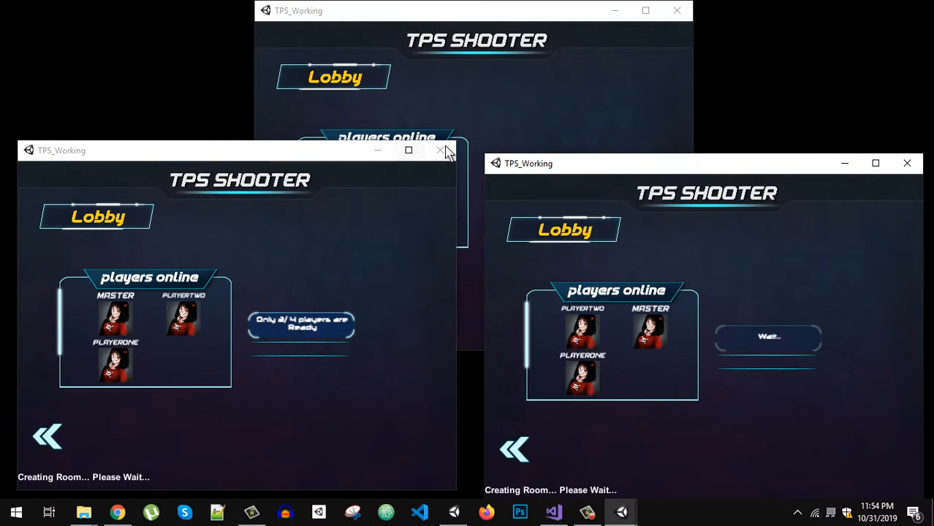
mouse_move(550, 141)
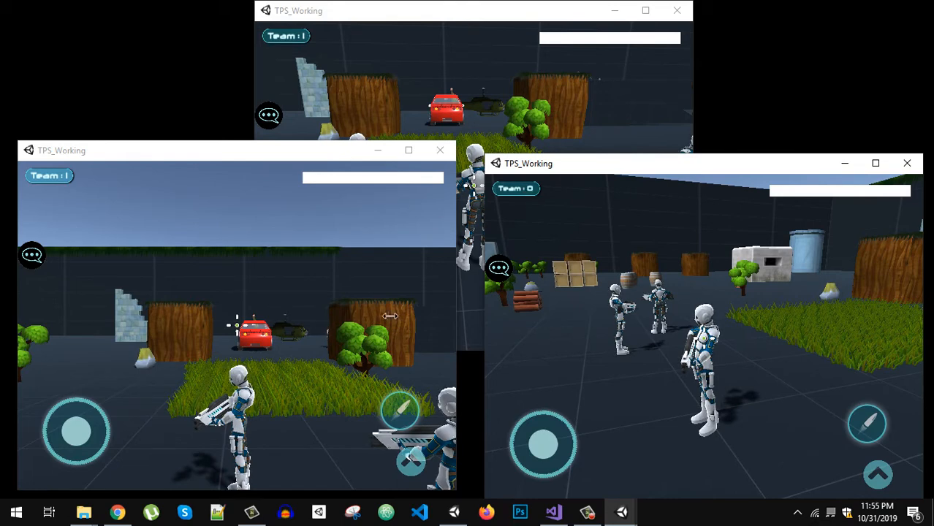
mouse_move(723, 204)
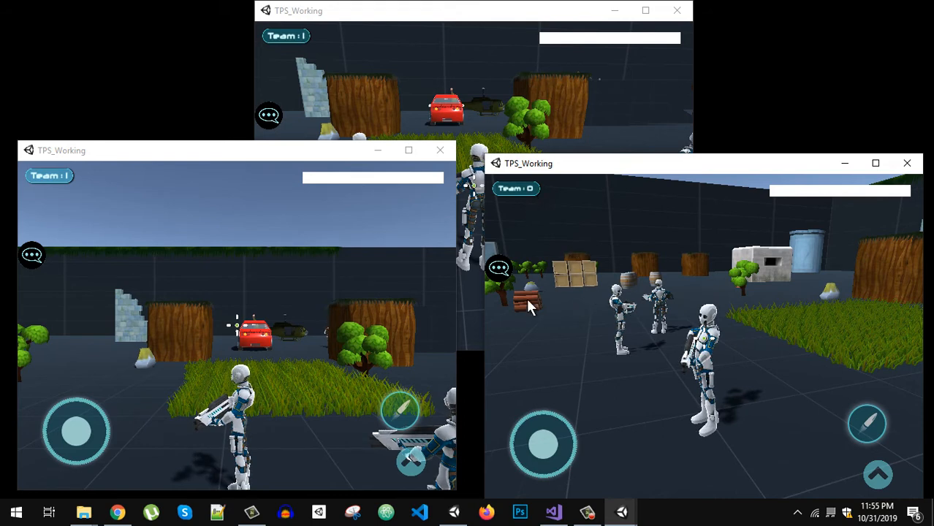
- Send the 'Hellow' quick-chat message from the Team 0 player's window
left_click(498, 267)
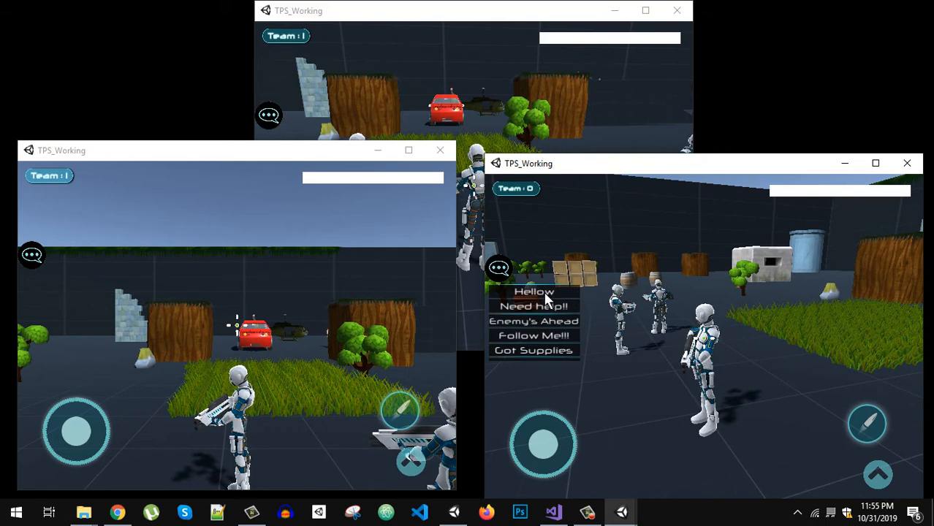
left_click(533, 291)
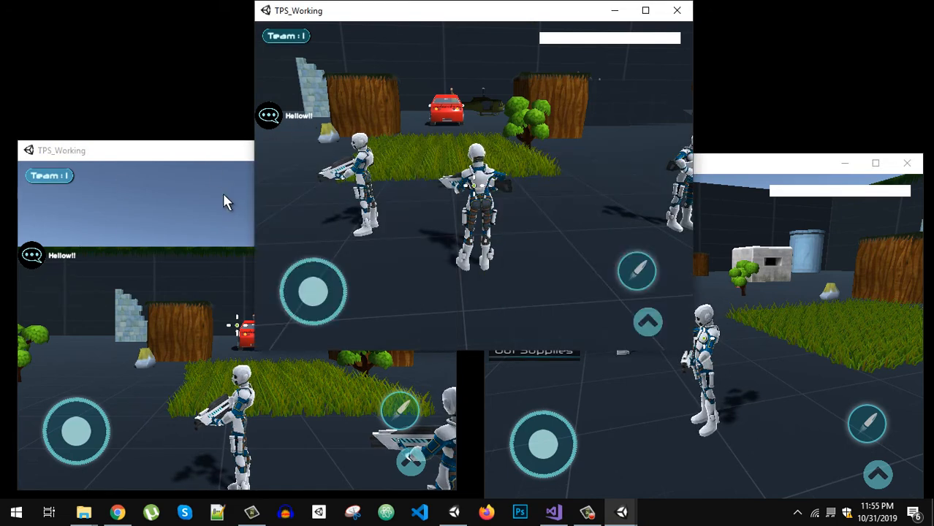
mouse_move(529, 210)
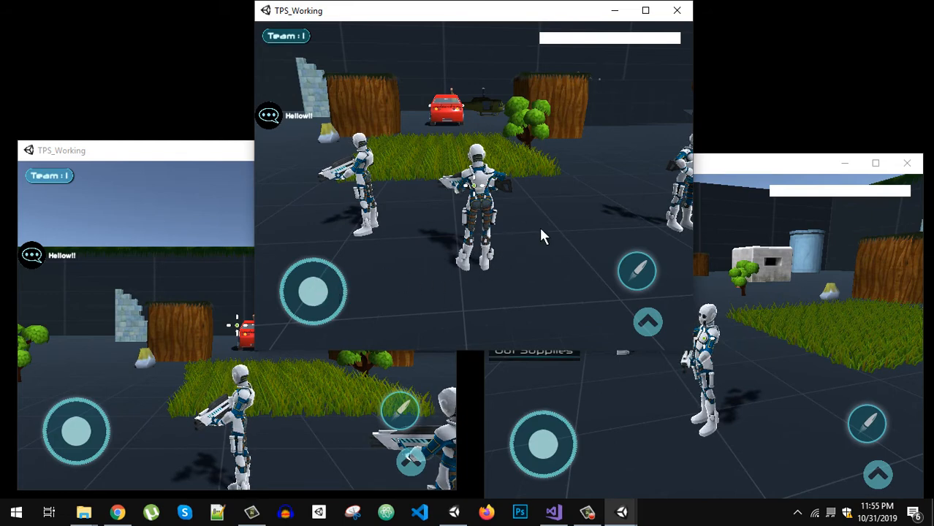
mouse_move(640, 285)
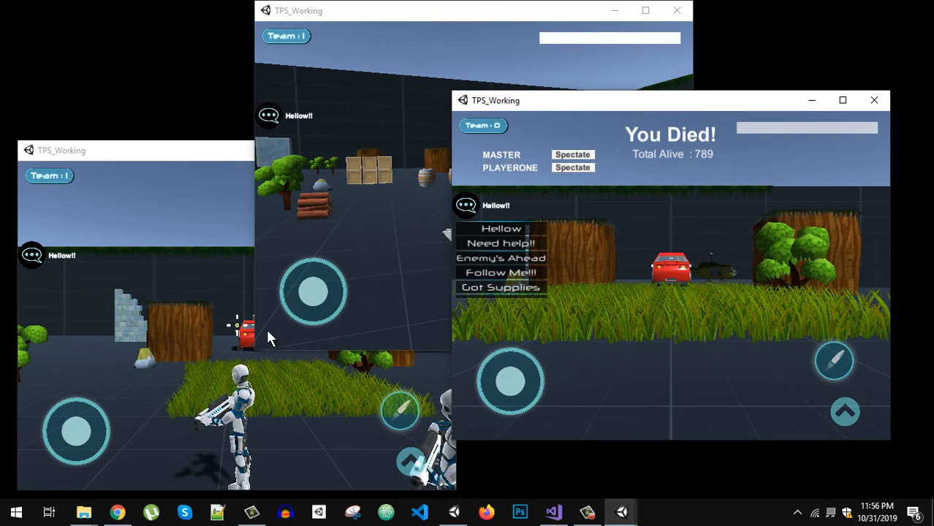
mouse_move(139, 395)
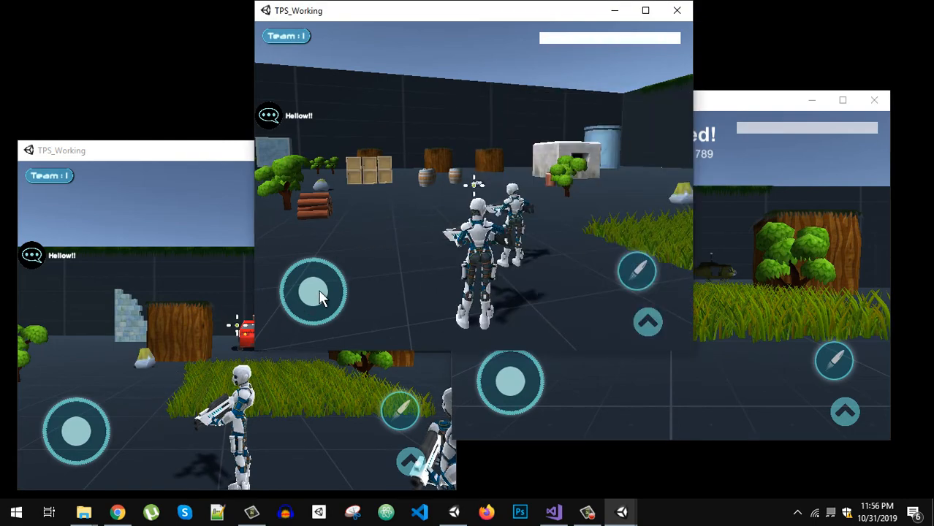
- Move PLAYERONE's soldier forward toward the barrels while Team 0 spectates
left_click_drag(314, 292, 303, 252)
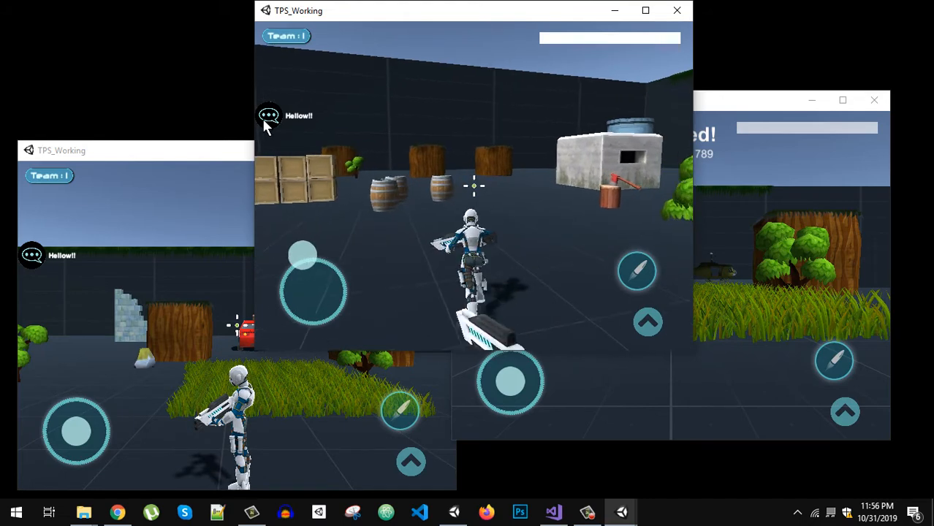